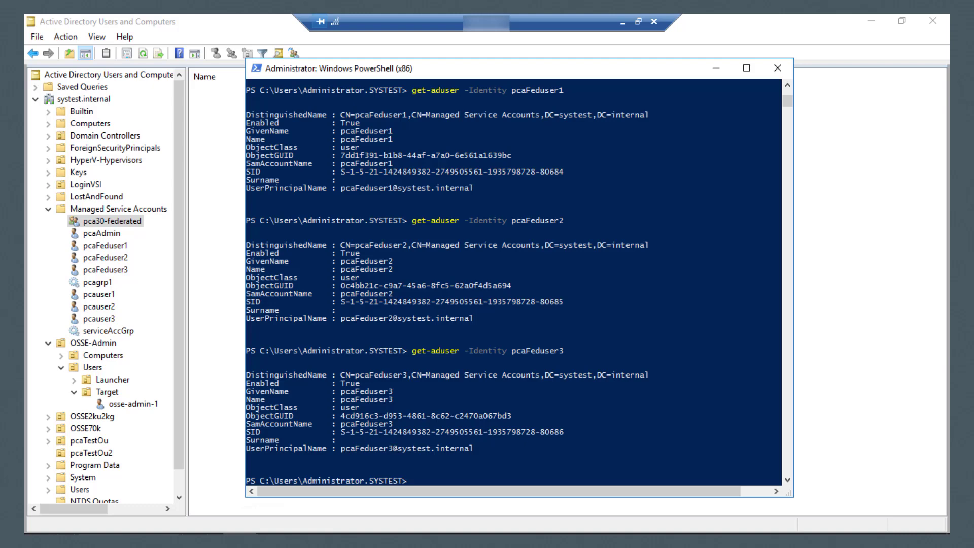
Step: Switch from the federated user review to the Compute Enclave sign-in page
{"action": "left_click", "coordinate": [112, 221]}
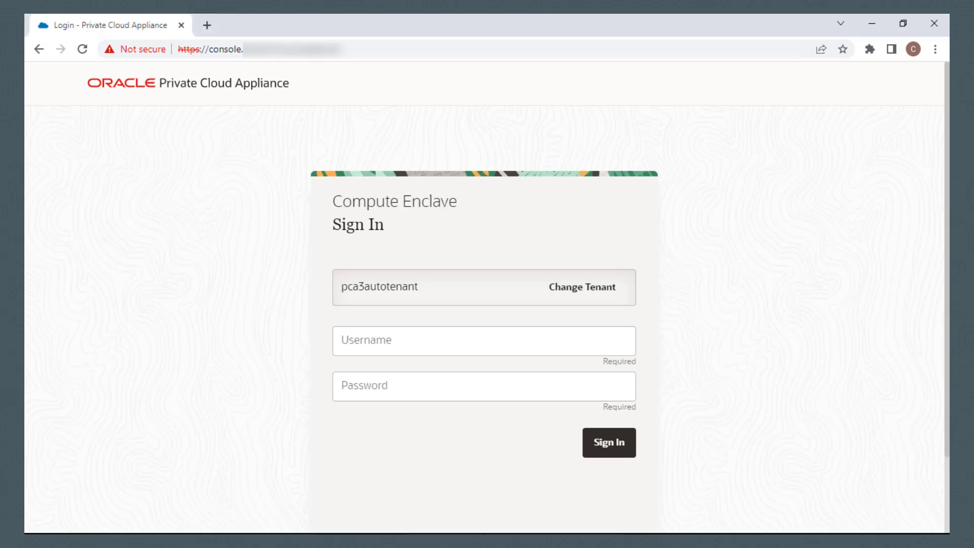
Step: Sign in to the pca3autotenant Compute Enclave as admin
{"action": "left_click", "coordinate": [483, 341]}
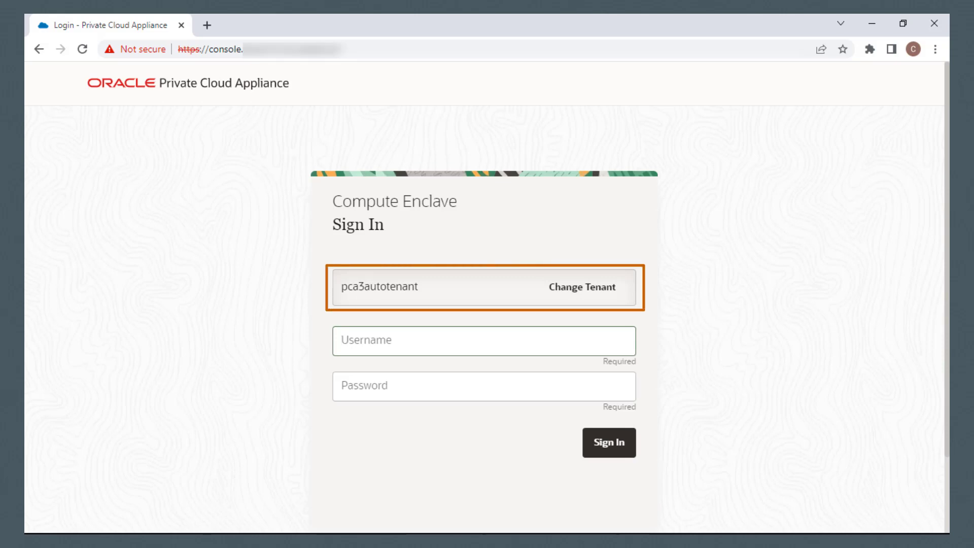
{"action": "type", "text": "admin"}
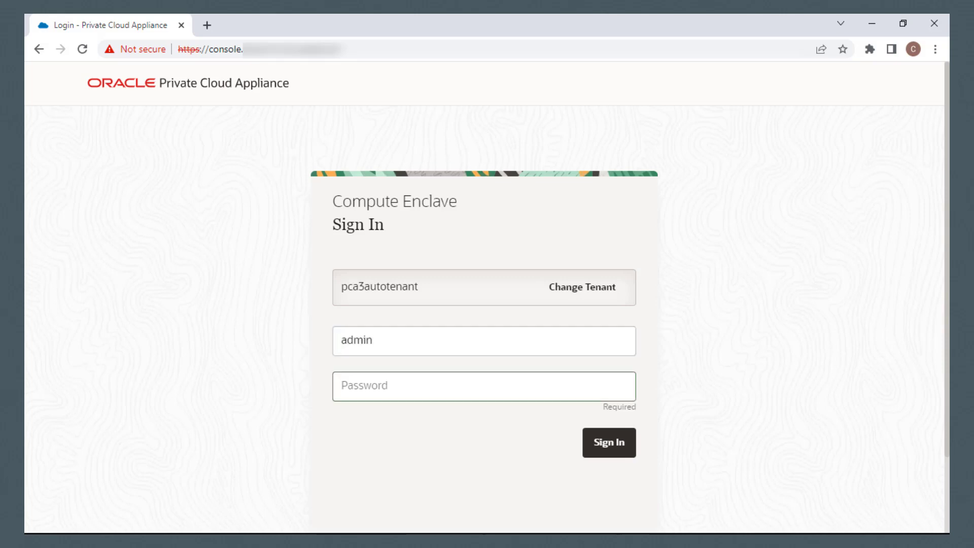
{"action": "left_click", "coordinate": [613, 457]}
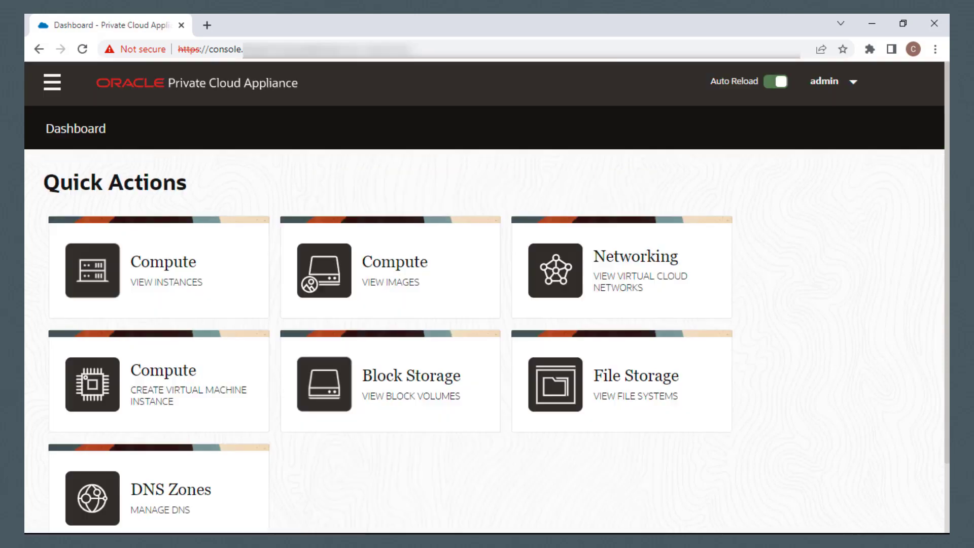
Step: Go to Identity > Federation from the console services menu
{"action": "left_click", "coordinate": [52, 82]}
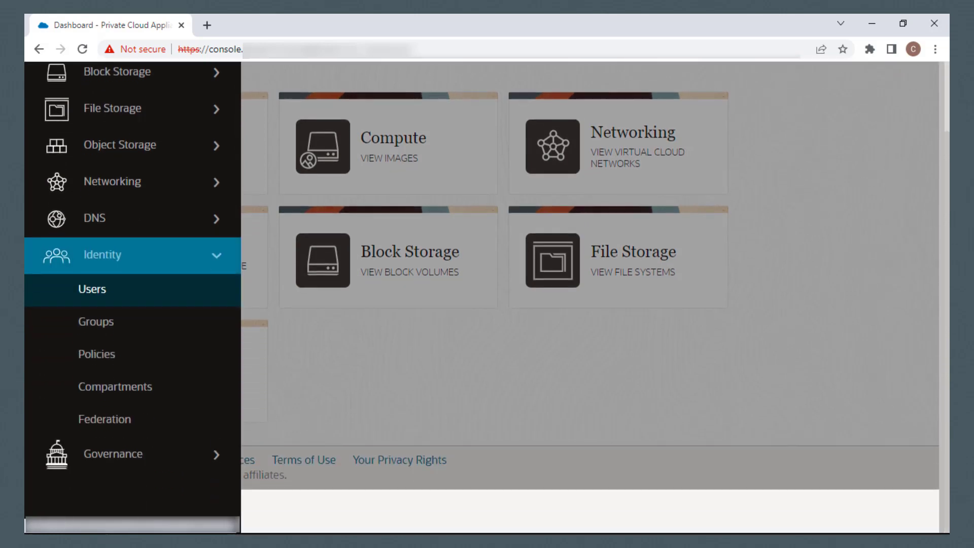
{"action": "left_click", "coordinate": [104, 419]}
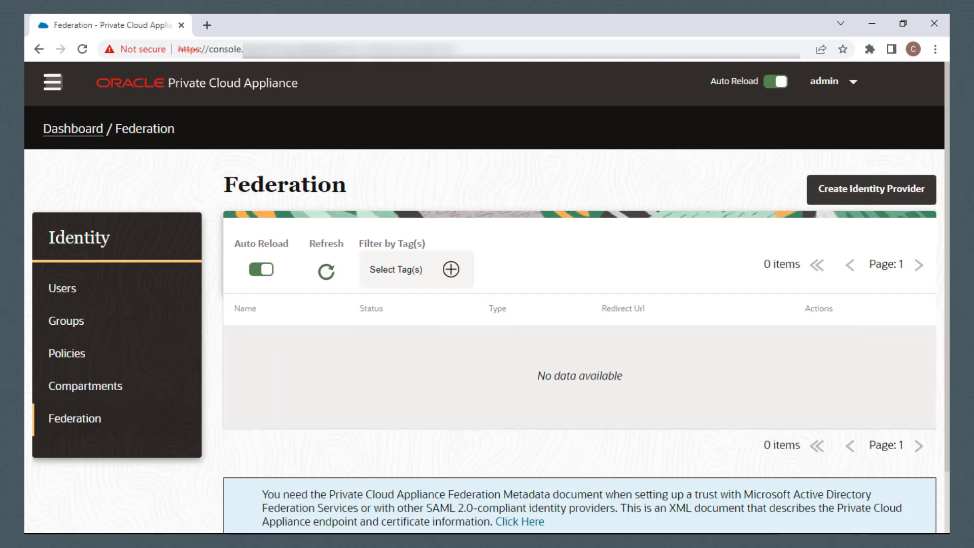
Step: Start a new identity provider with name 'demo' and description 'demo'
{"action": "left_click", "coordinate": [871, 189]}
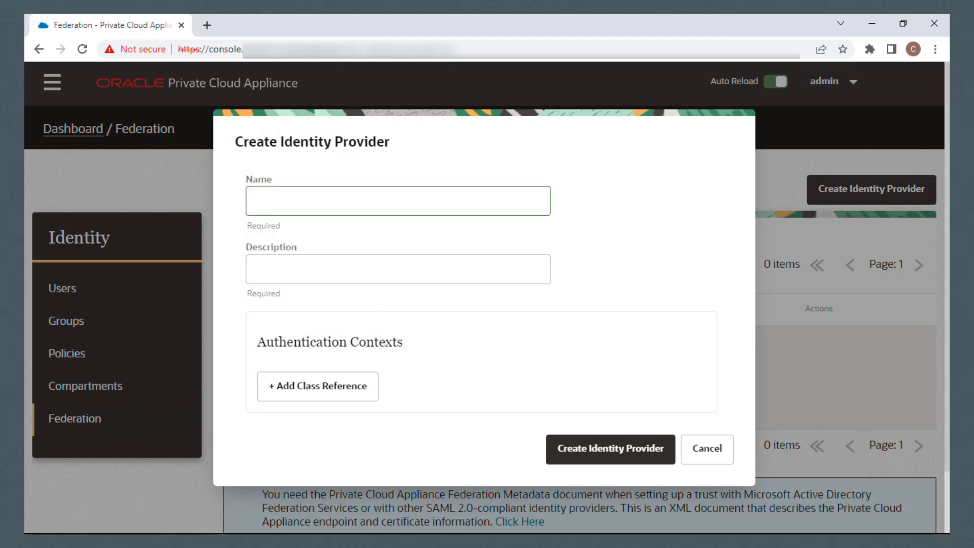
{"action": "type", "text": "demo"}
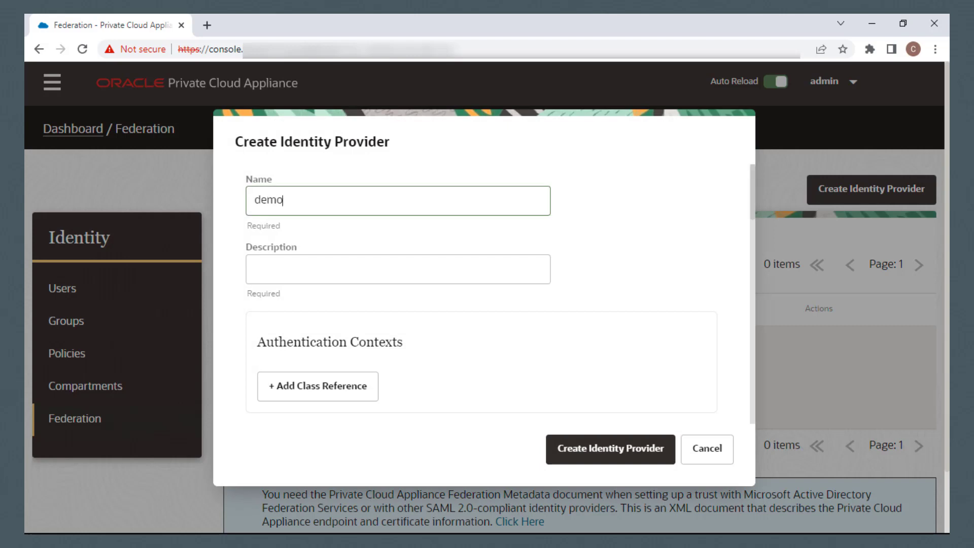
{"action": "type", "text": "demo"}
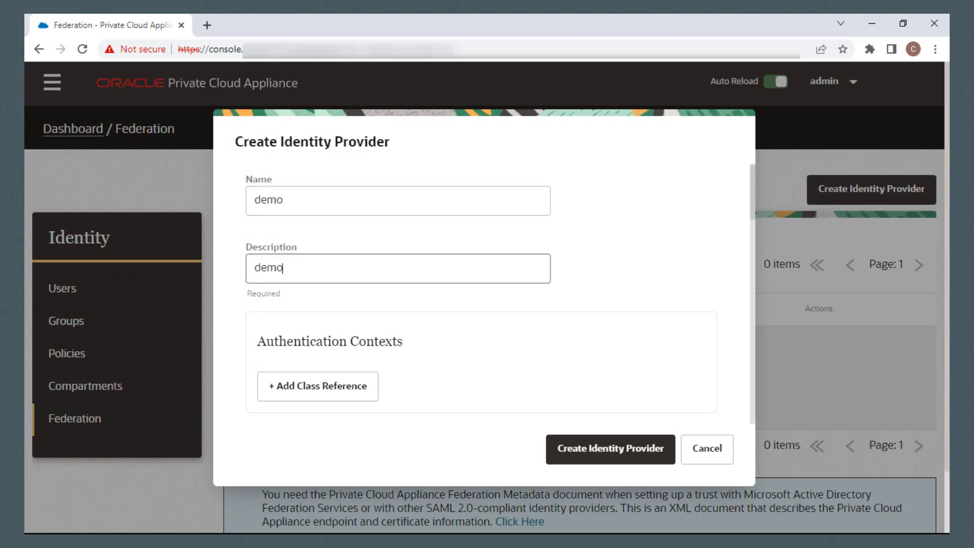
{"action": "scroll", "scroll_direction": "down", "scroll_amount": 3}
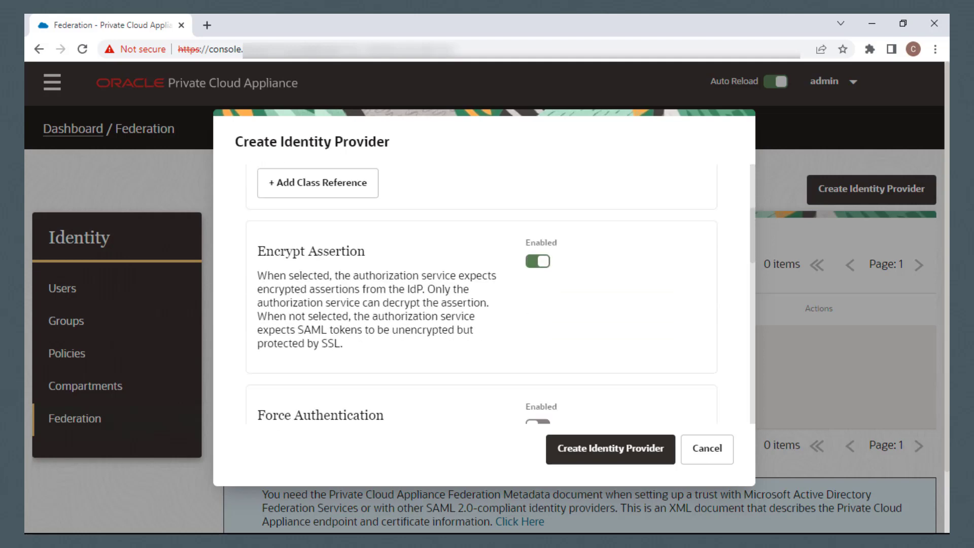
{"action": "scroll", "scroll_direction": "down", "scroll_amount": 3}
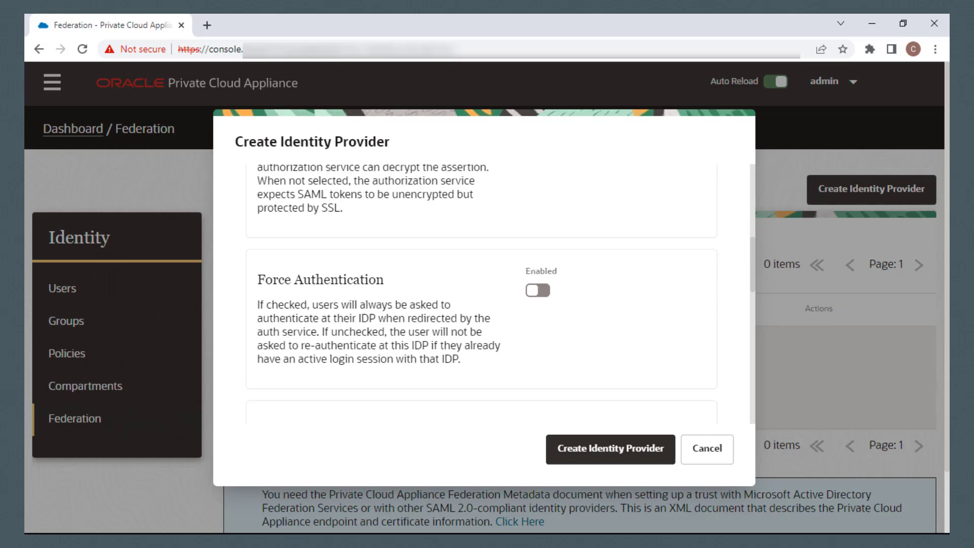
{"action": "scroll", "scroll_direction": "down", "scroll_amount": 3}
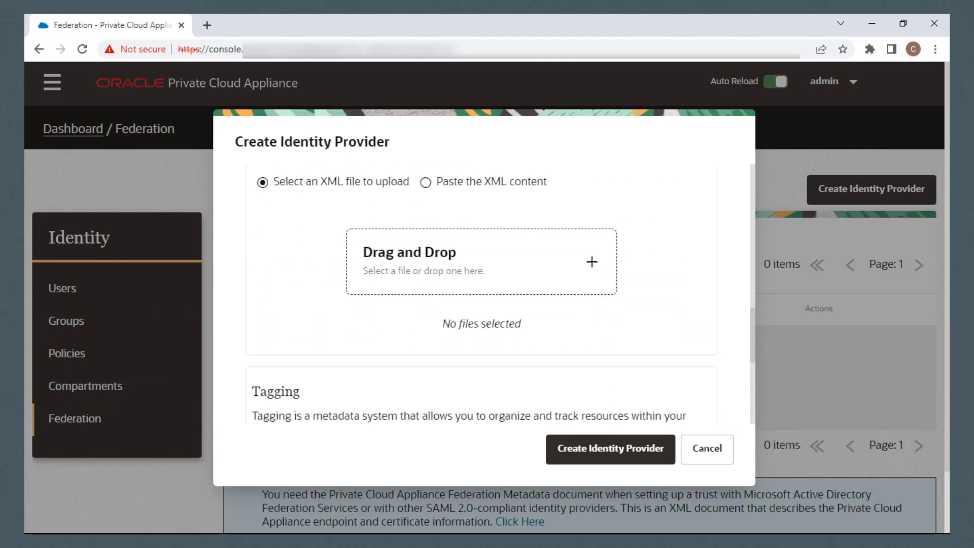
Step: Upload FederationMetadata.xml and create the 'demo' identity provider
{"action": "left_click", "coordinate": [480, 261]}
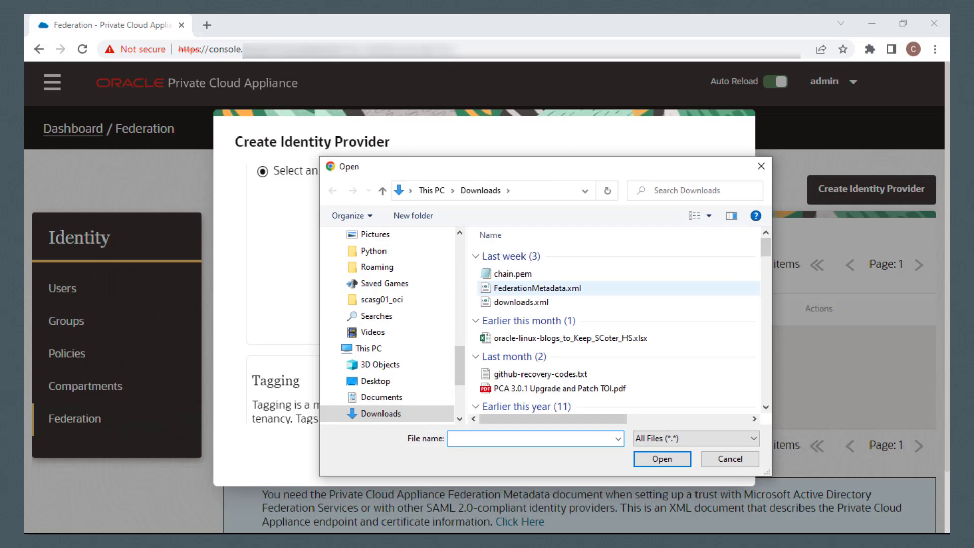
{"action": "left_click", "coordinate": [537, 287]}
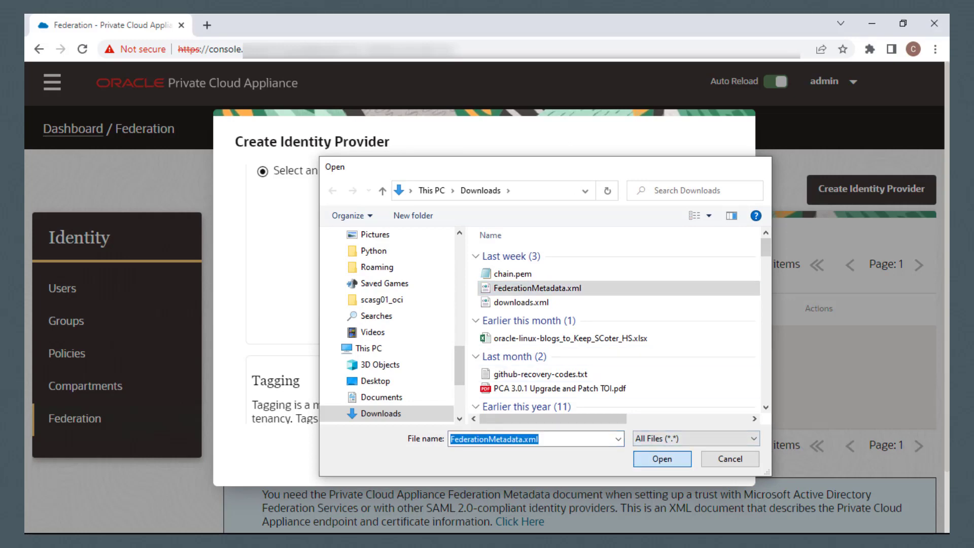
{"action": "left_click", "coordinate": [662, 459]}
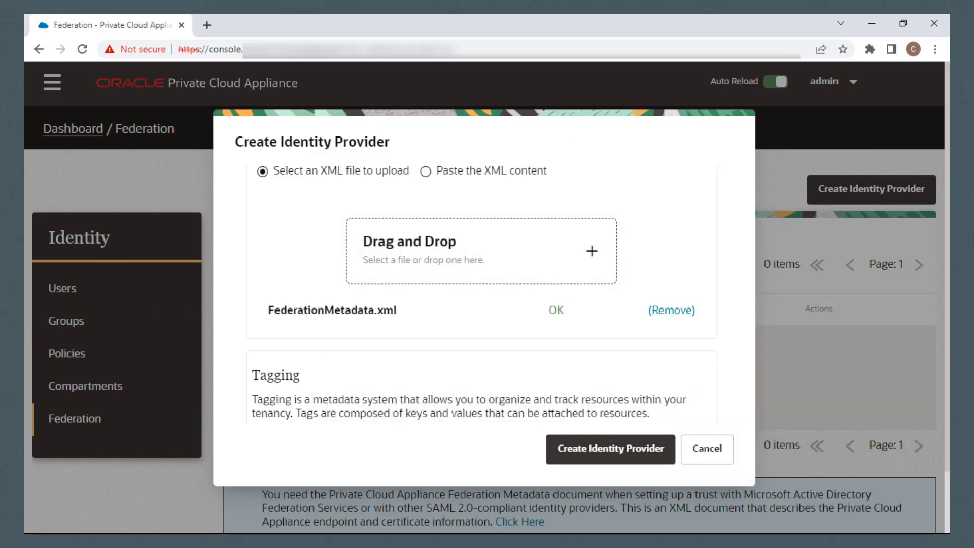
{"action": "left_click", "coordinate": [610, 448]}
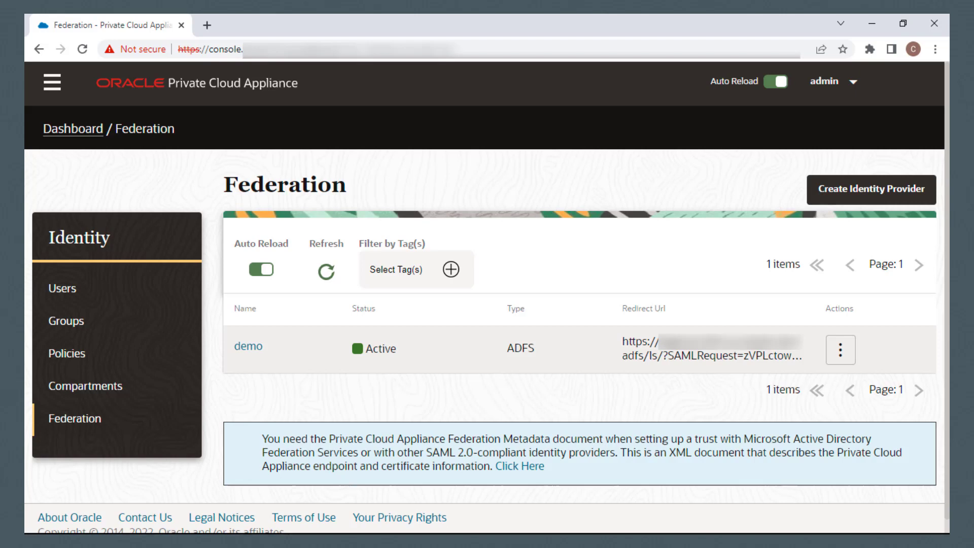
Step: Open the demo provider's details and begin adding a group mapping
{"action": "left_click", "coordinate": [248, 346]}
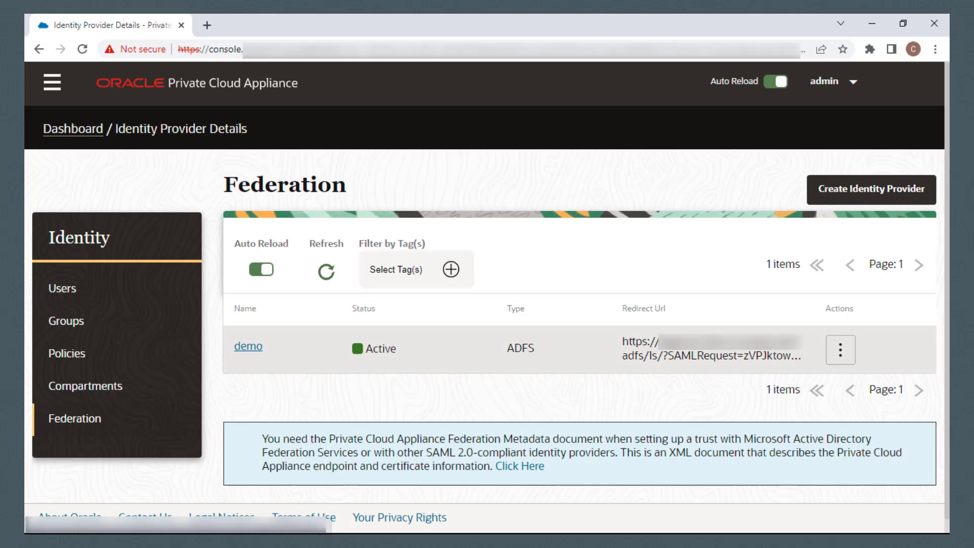
{"action": "left_click", "coordinate": [248, 346]}
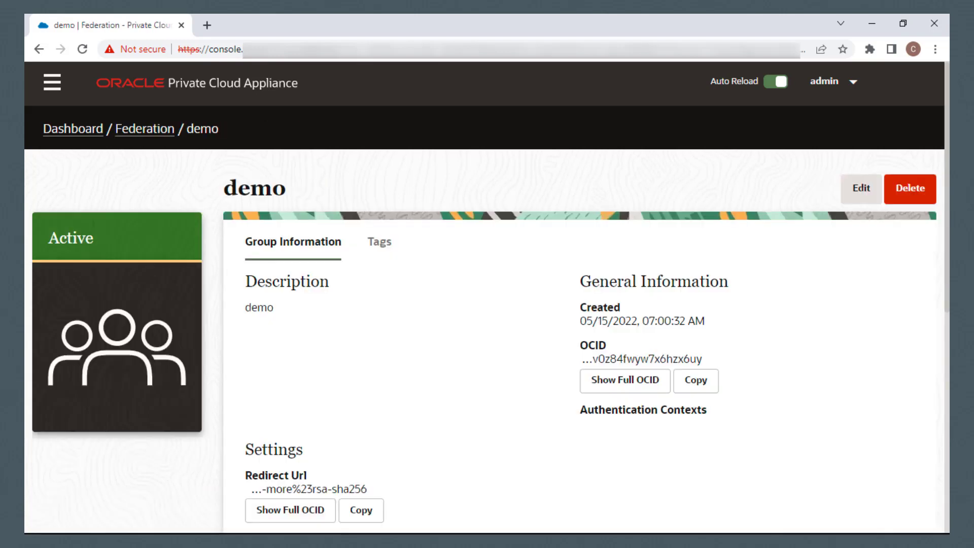
{"action": "scroll", "scroll_direction": "down", "scroll_amount": 3}
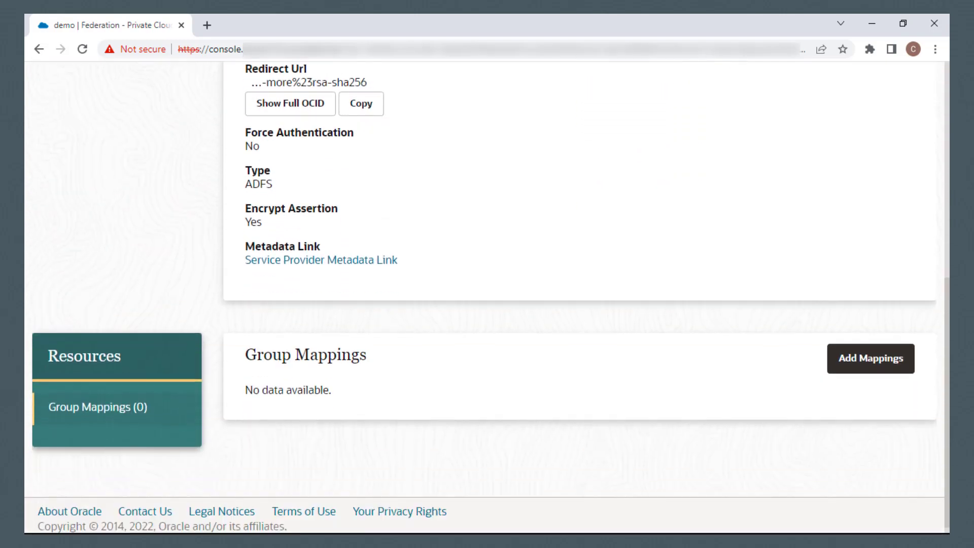
{"action": "left_click", "coordinate": [870, 359]}
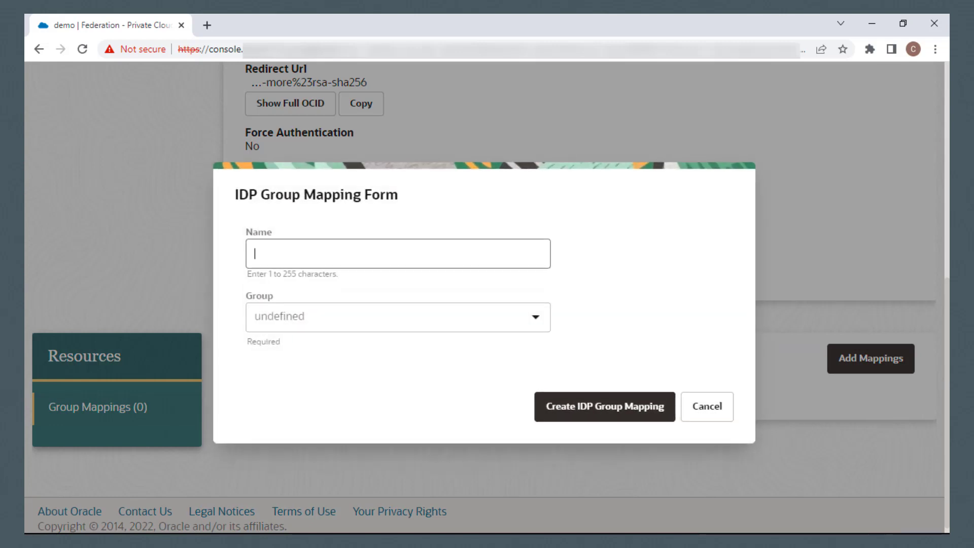
Step: Map group 'pca30-federated' to Administrators and open the admin account menu
{"action": "type", "text": "pca30-federated"}
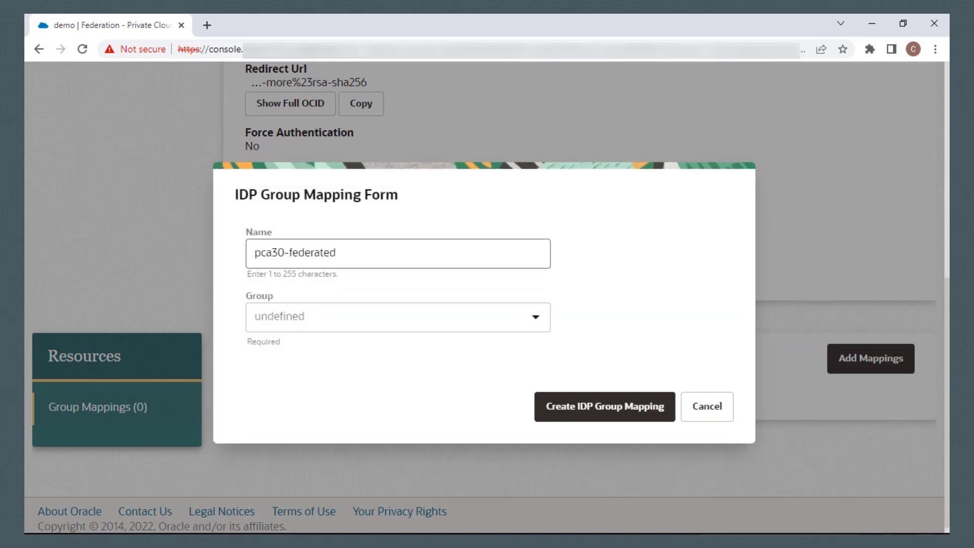
{"action": "left_click", "coordinate": [398, 316]}
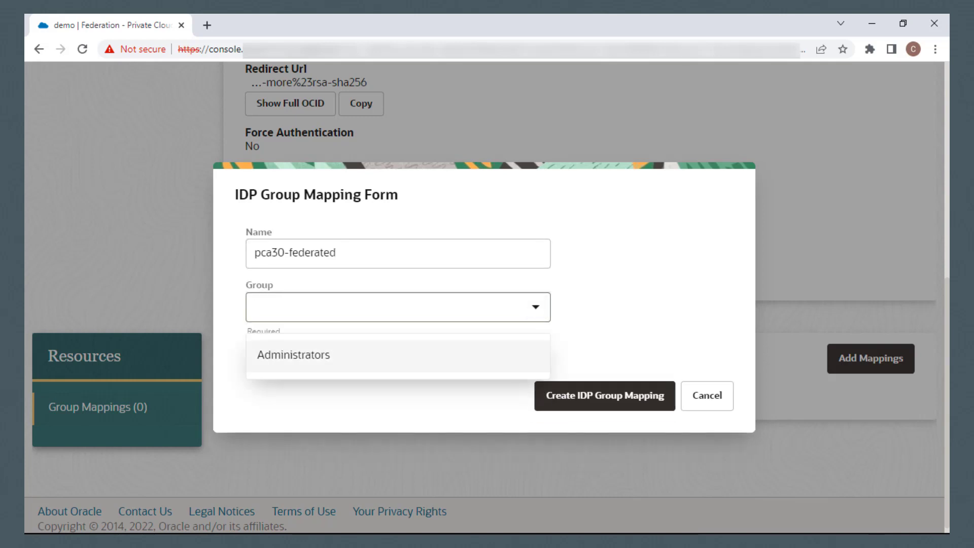
{"action": "left_click", "coordinate": [293, 355]}
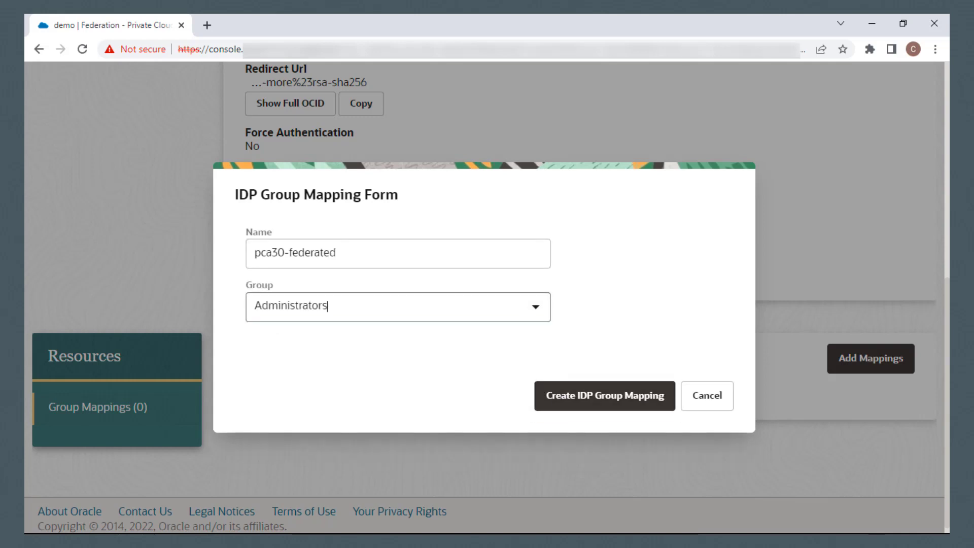
{"action": "left_click", "coordinate": [605, 396]}
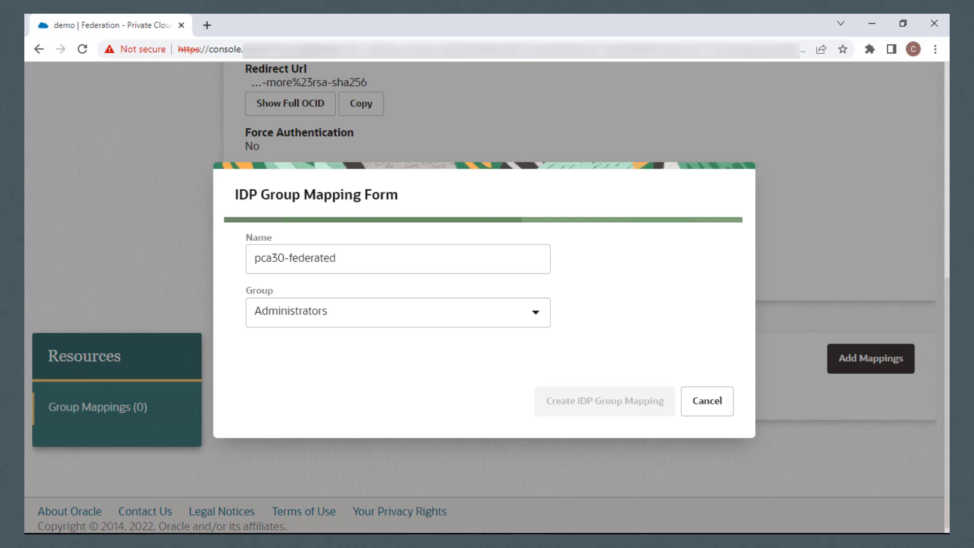
{"action": "left_click", "coordinate": [605, 401]}
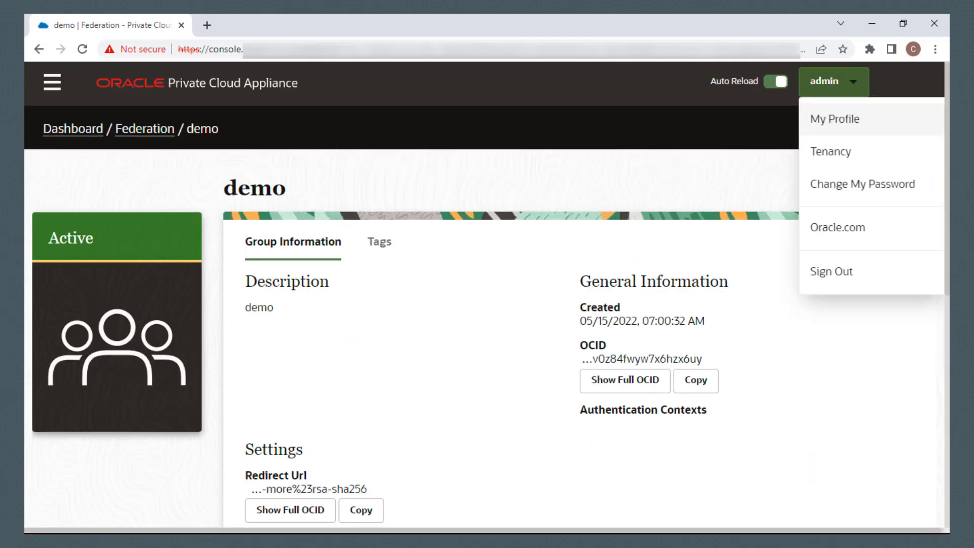
Step: Sign out as admin and choose the 'demo' single sign-on provider
{"action": "left_click", "coordinate": [831, 271]}
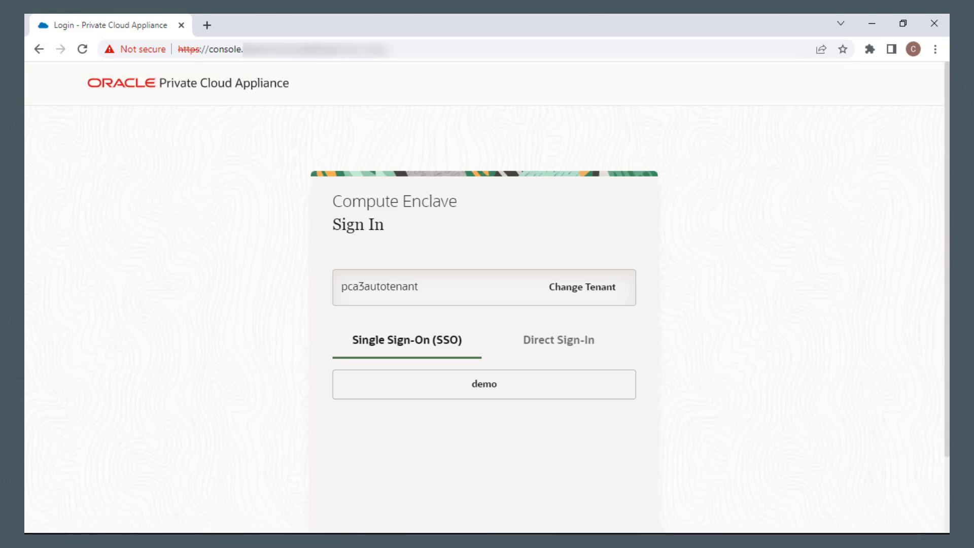
{"action": "left_click", "coordinate": [484, 384]}
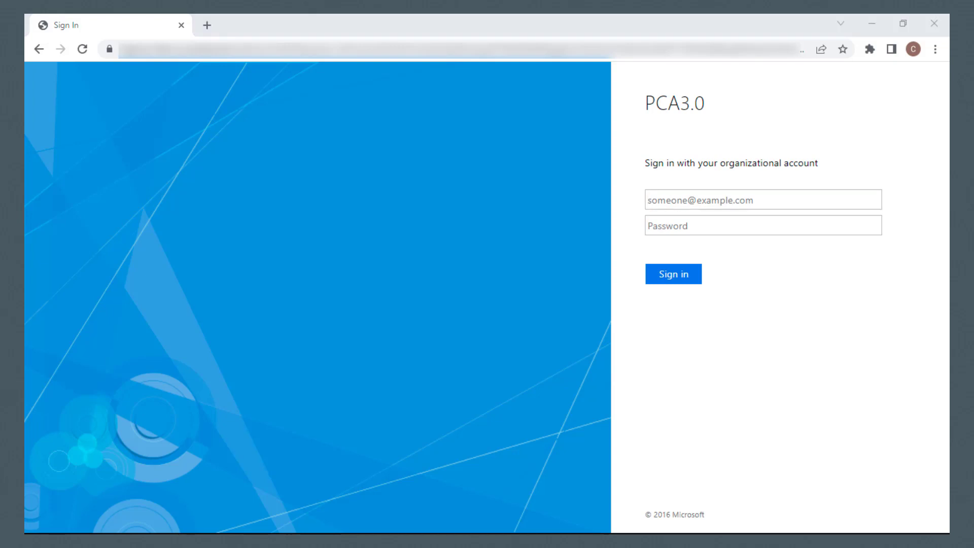
Step: Sign in to ADFS as systest.internal\pcaFeduser1
{"action": "left_click", "coordinate": [763, 199]}
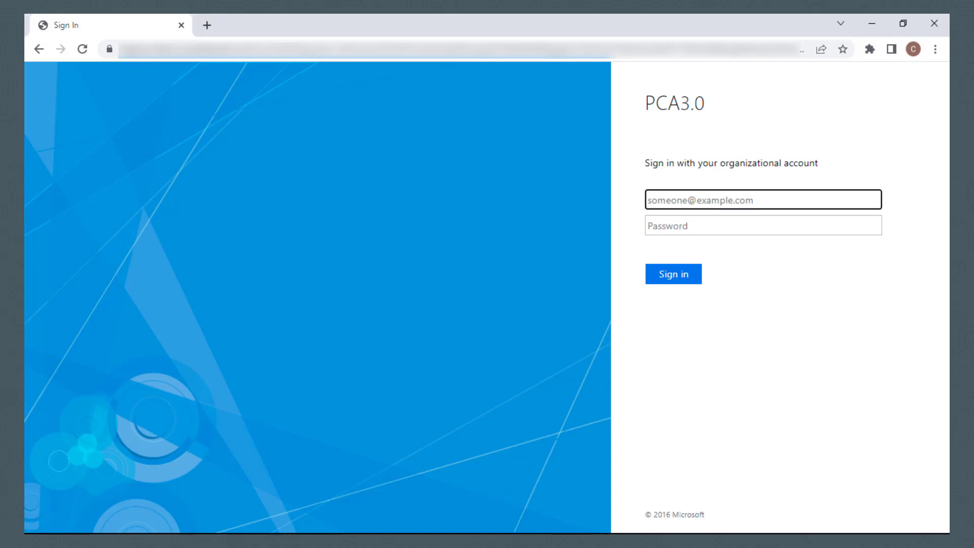
{"action": "type", "text": "systest.internal\\pcaFeduser1"}
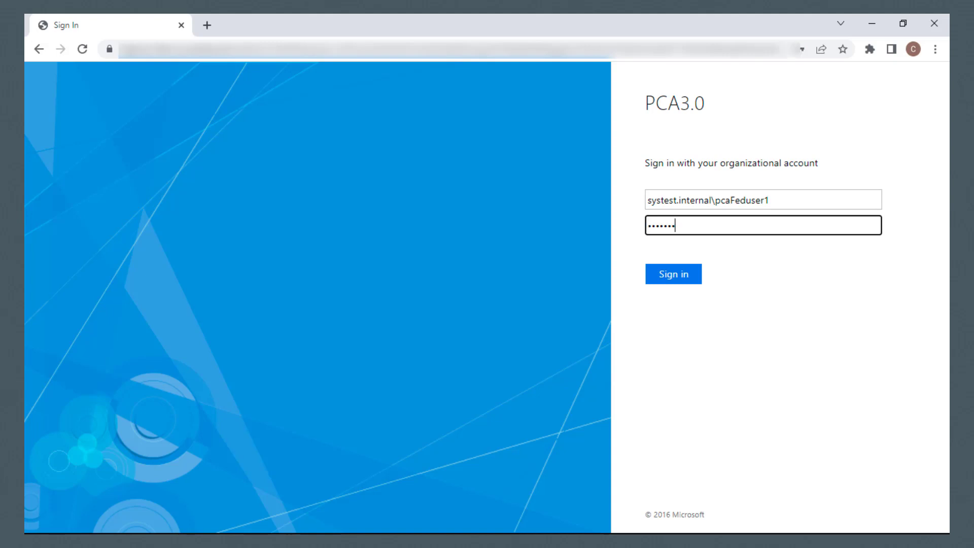
{"action": "left_click", "coordinate": [673, 274]}
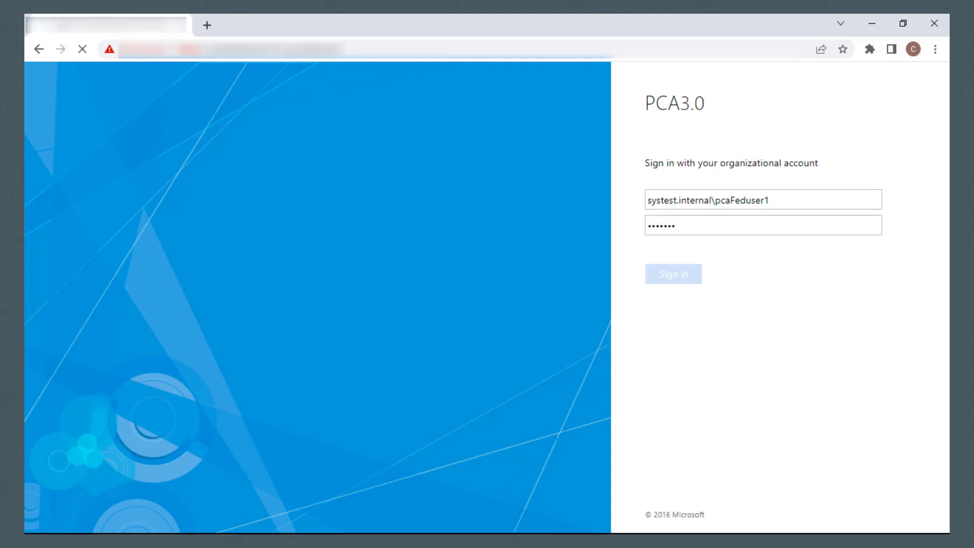
{"action": "left_click", "coordinate": [674, 274]}
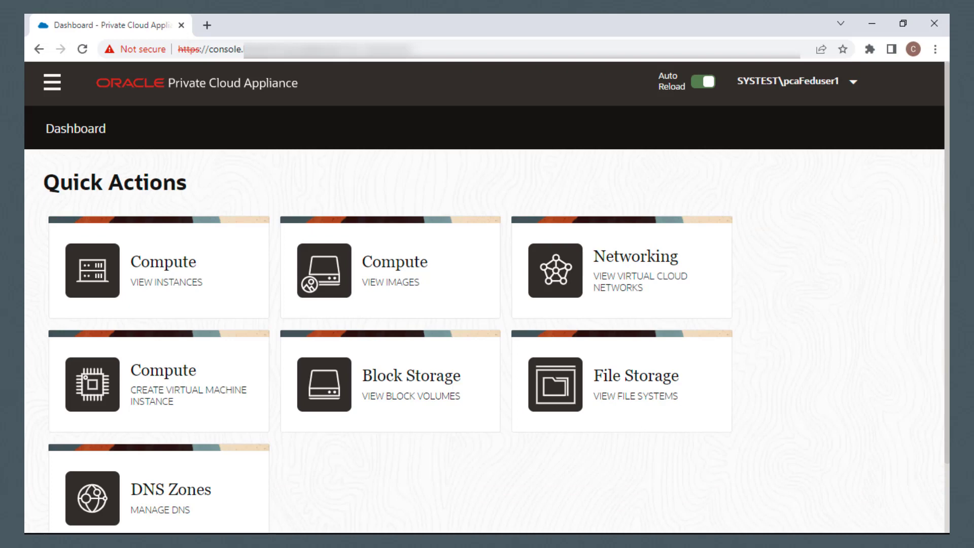